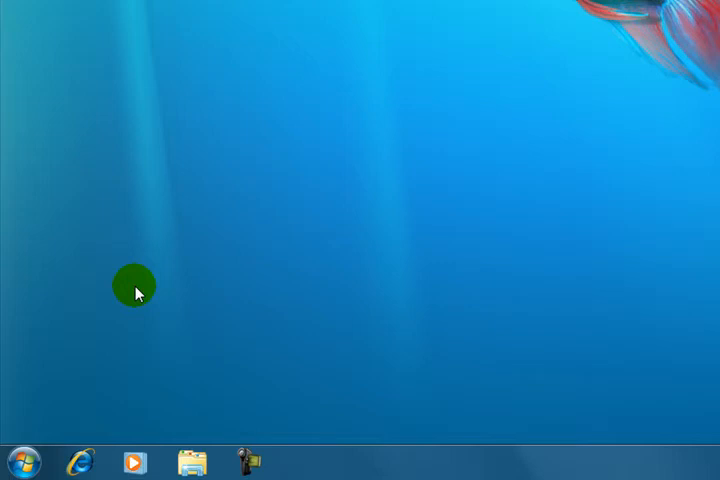
# - Open Control Panel from the Start menu
pyautogui.click(25, 462)
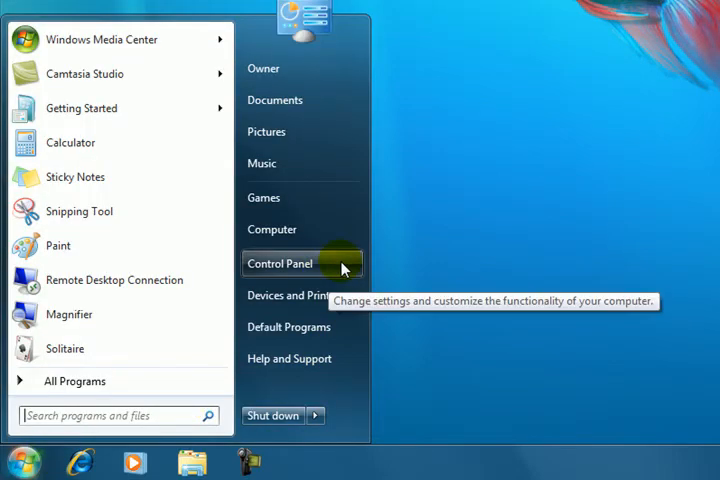
pyautogui.click(280, 263)
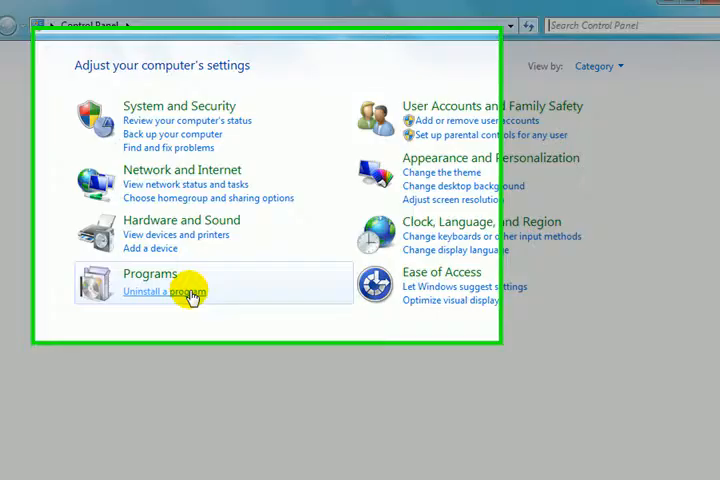
# - Go to 'Uninstall a program' under Programs in Control Panel
pyautogui.click(164, 291)
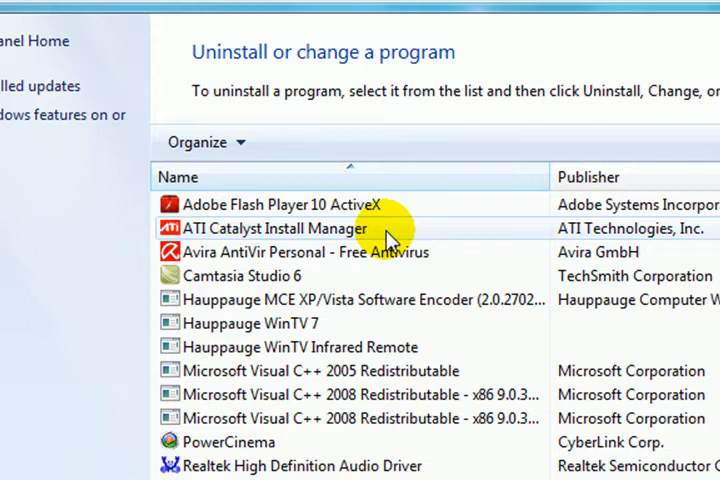
# - Launch the ATI Catalyst Install Manager uninstaller and move past its welcome step
pyautogui.doubleClick(283, 228)
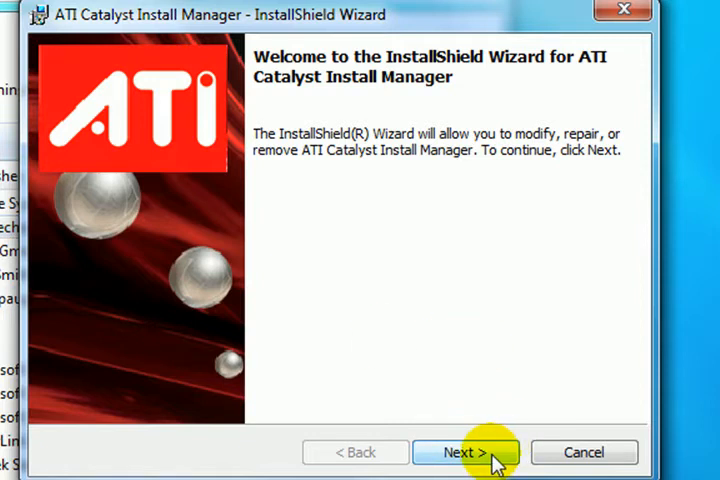
pyautogui.click(465, 452)
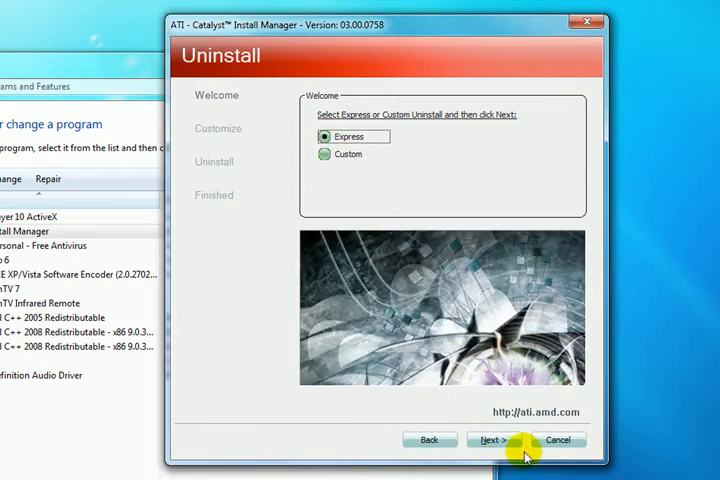
# - Continue with the Express uninstall to reach the component list
pyautogui.click(493, 440)
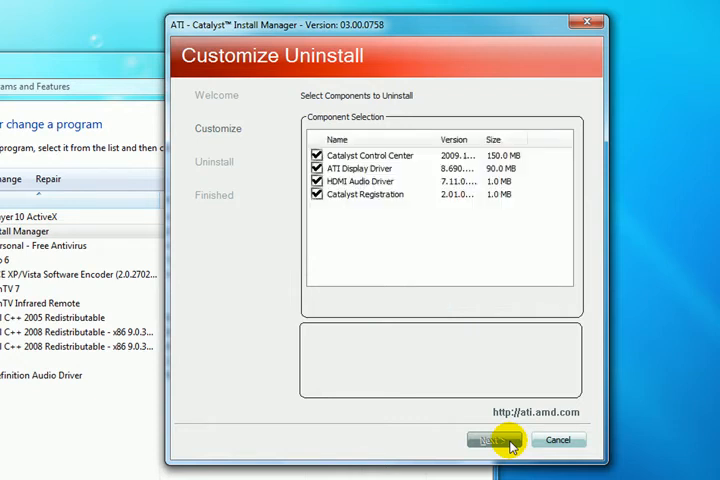
# - Uninstall Catalyst Control Center, display driver, HDMI audio driver and registration
pyautogui.click(504, 439)
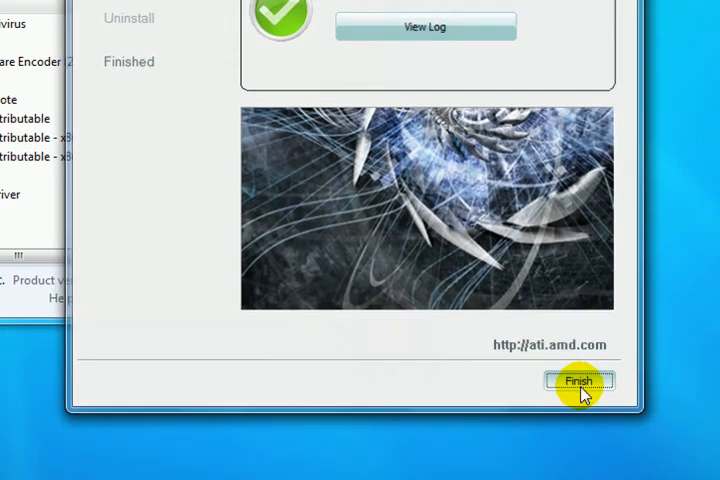
# - Close the finished ATI Catalyst uninstaller with Finish
pyautogui.click(578, 381)
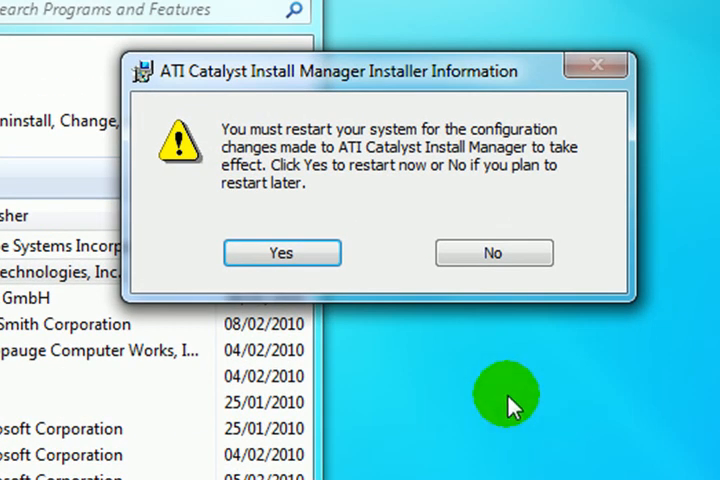
pyautogui.moveTo(283, 252)
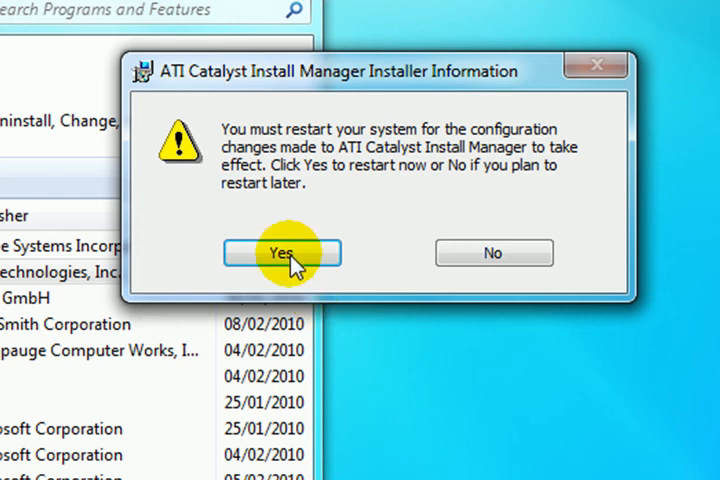